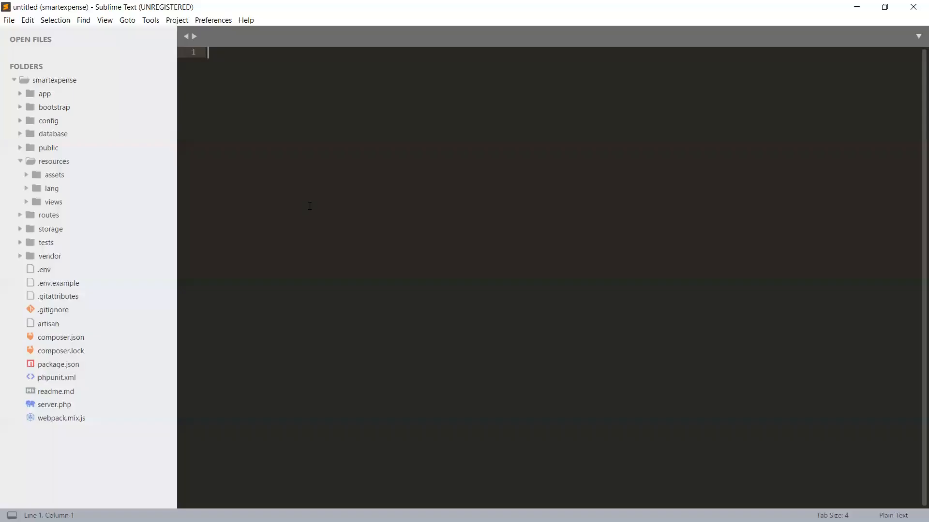
mouse_move(104, 256)
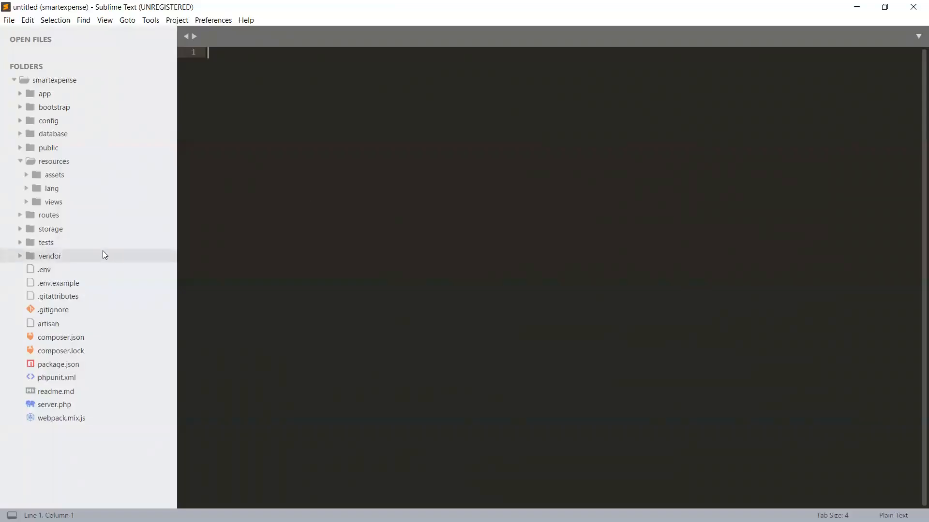
mouse_move(106, 246)
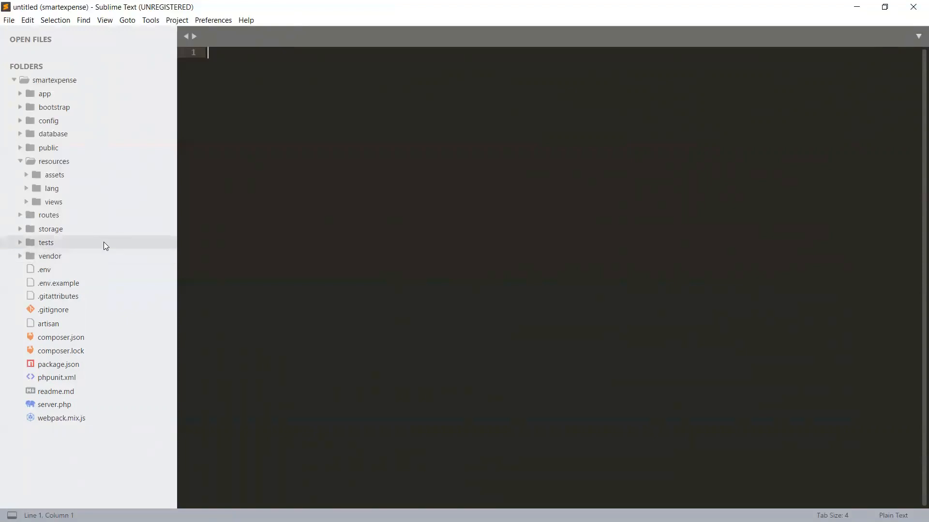
mouse_move(53, 189)
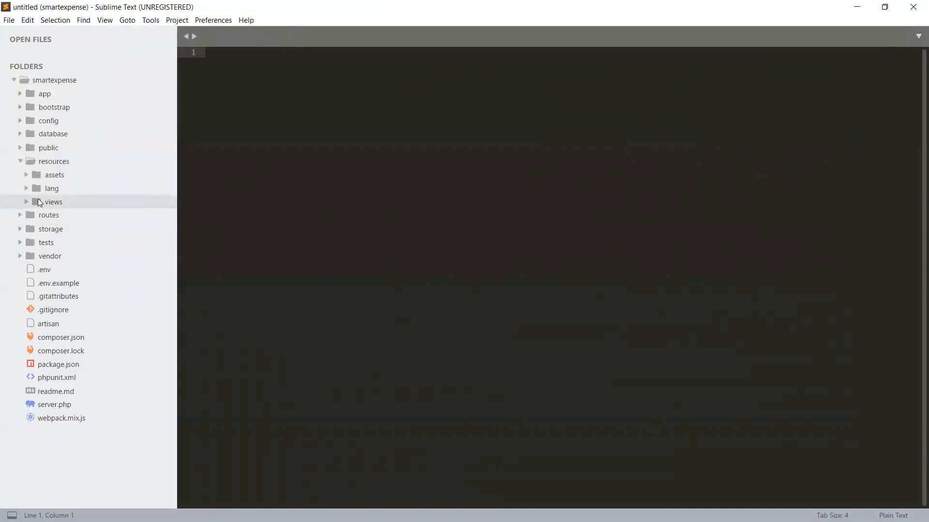
mouse_move(42, 209)
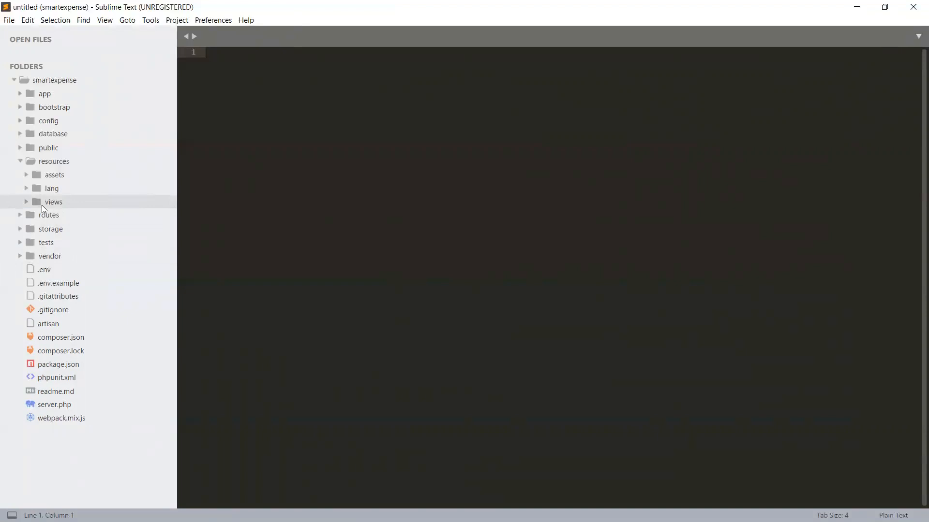
Read through layouts/app.blade.php, then switch to home.blade.php and collapse the layouts folder.
click(52, 202)
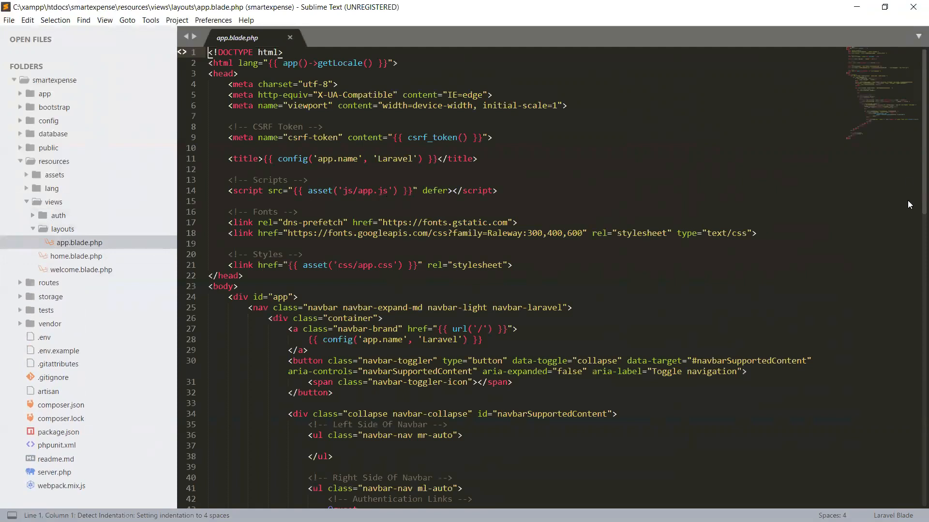
scroll(down, 3)
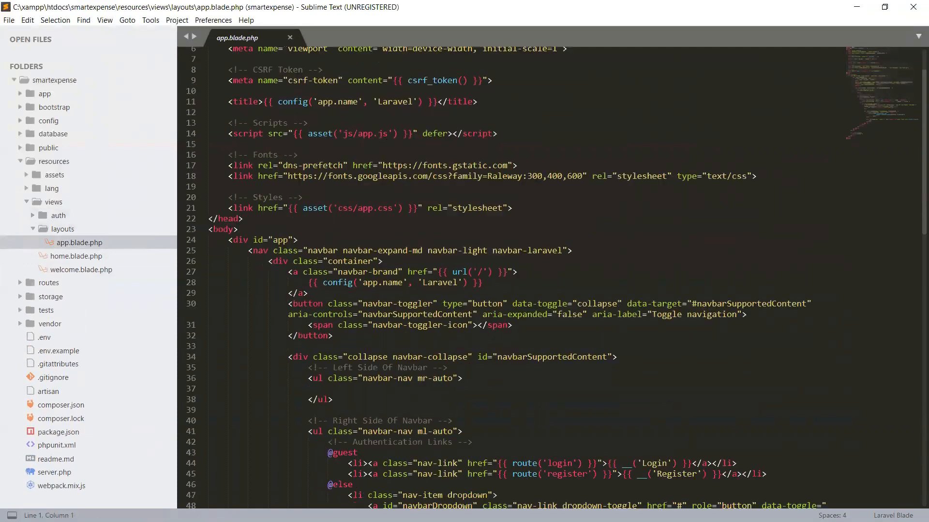
scroll(down, 3)
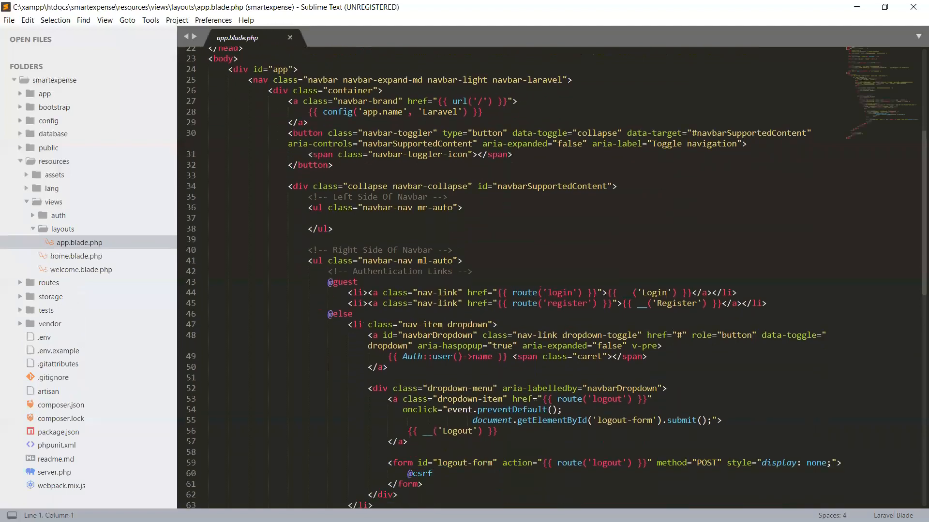
click(75, 255)
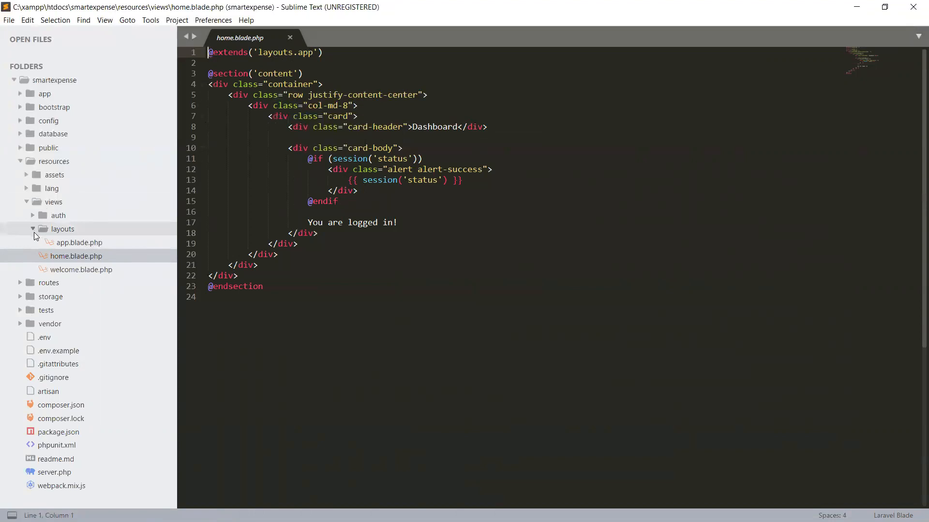
click(33, 228)
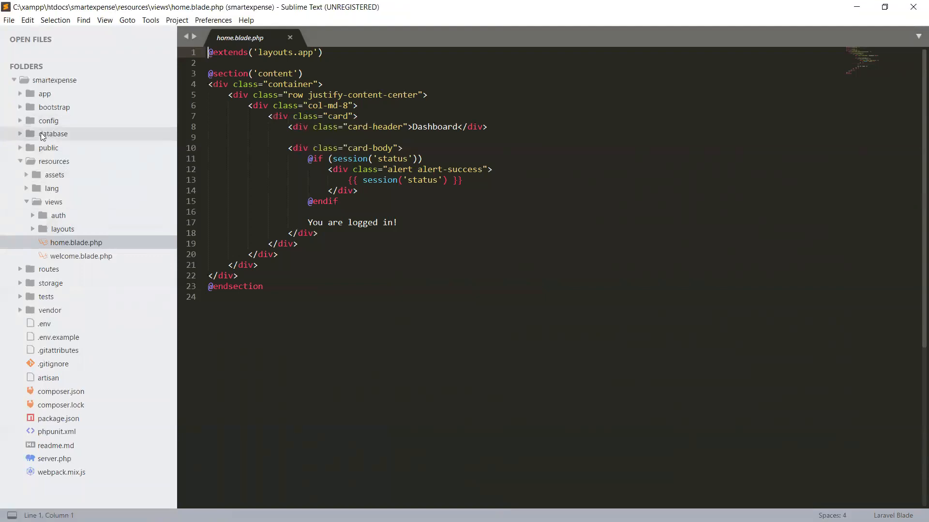
Expand app > Http > Controllers and its Auth subfolder in the sidebar, then load HomeController.php.
click(44, 93)
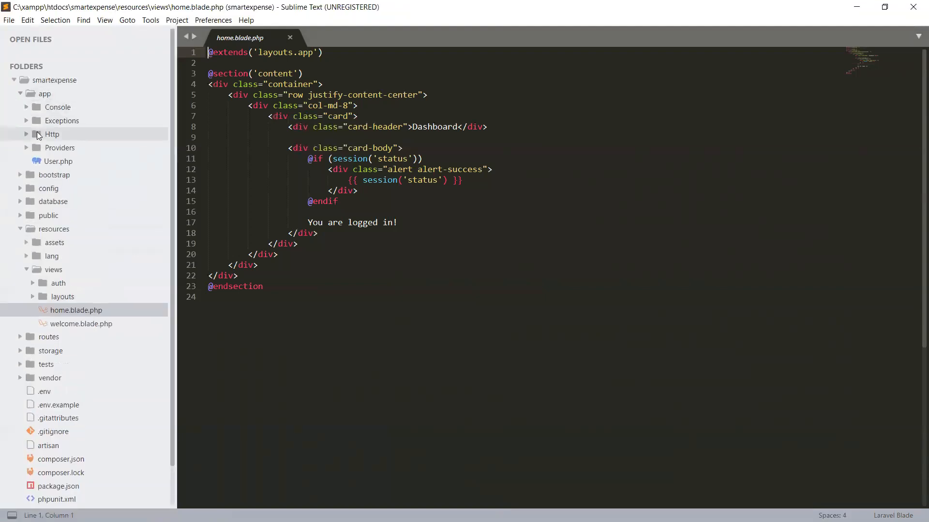
click(52, 134)
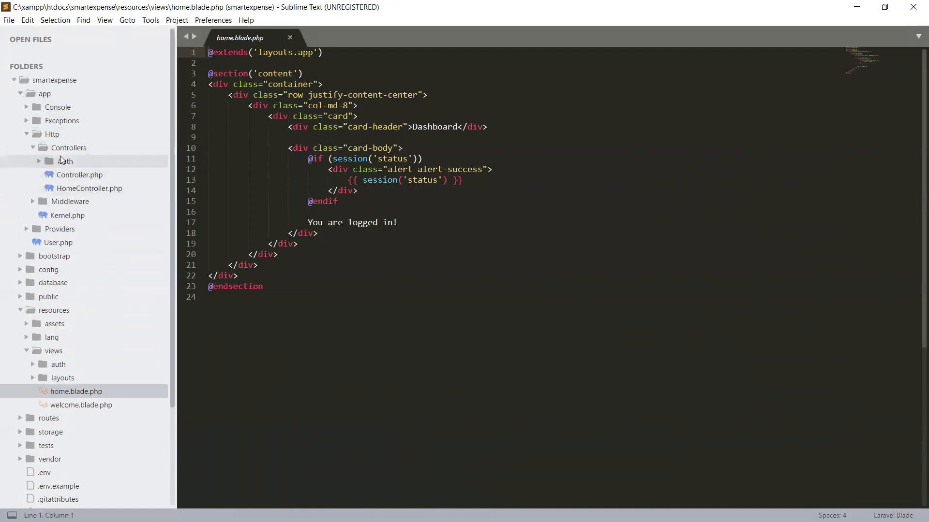
click(65, 162)
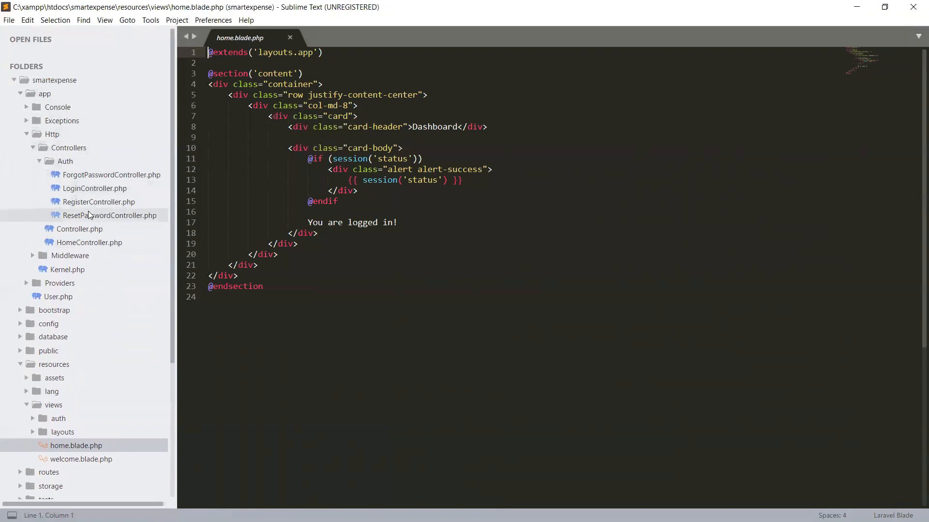
mouse_move(109, 188)
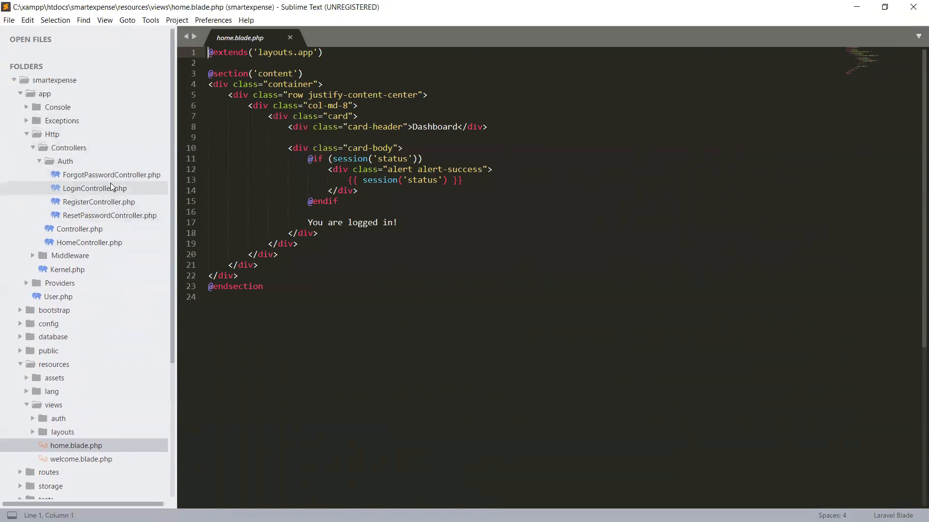
mouse_move(98, 179)
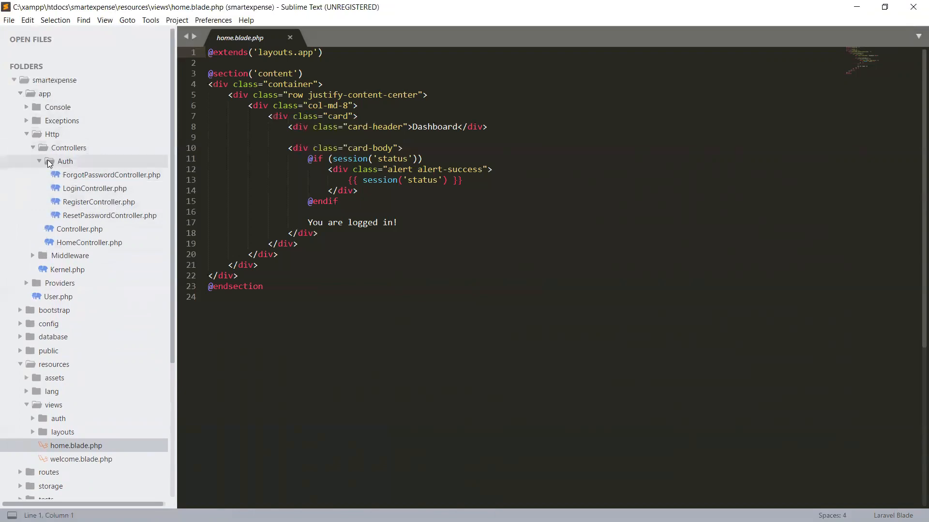
click(65, 162)
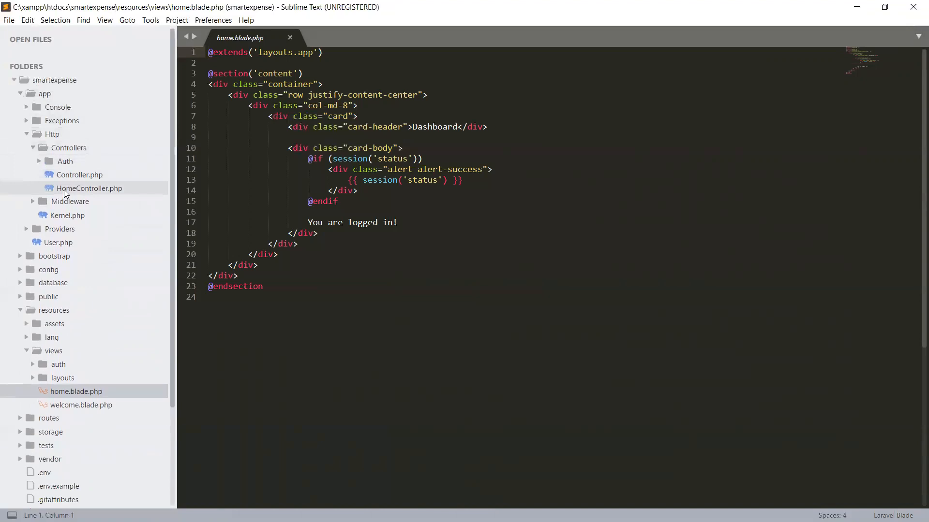
mouse_move(101, 192)
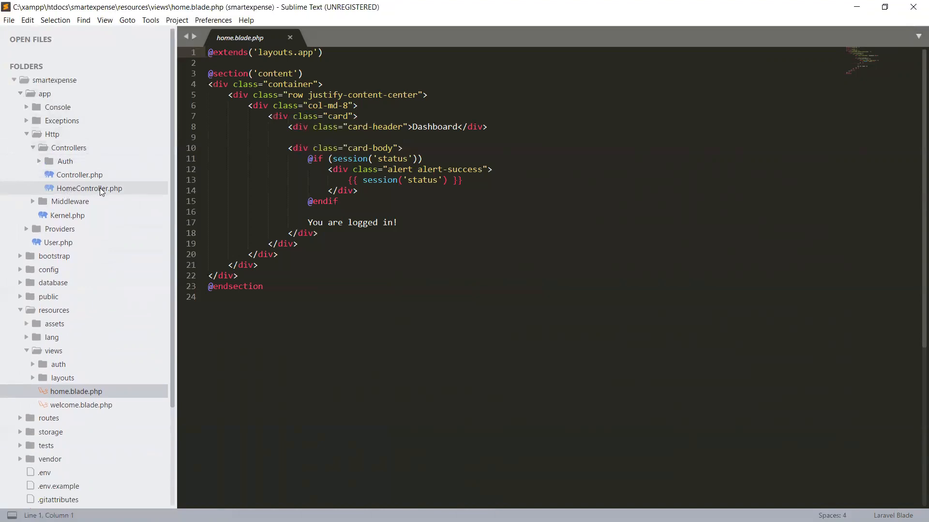
double_click(90, 189)
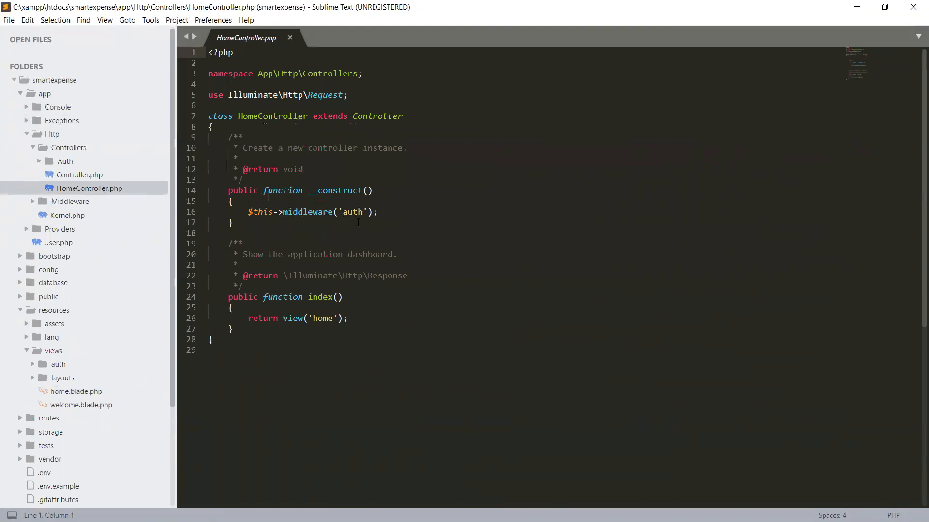
mouse_move(386, 226)
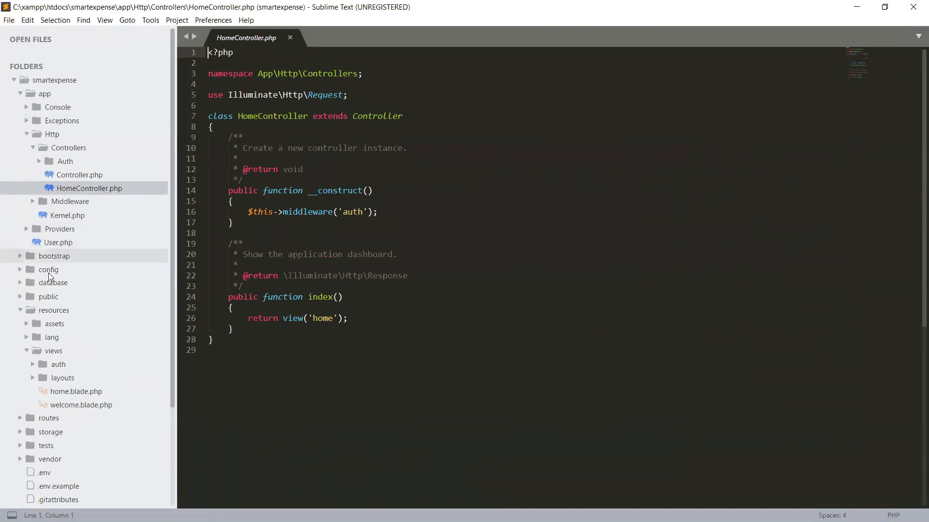
mouse_move(76, 392)
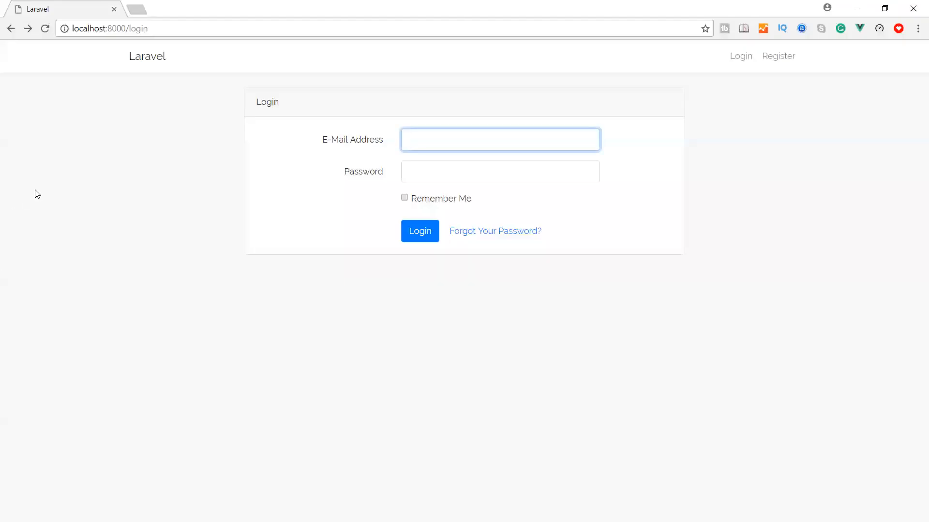
Switch to Chrome and land on the Laravel welcome page at localhost:8000.
click(499, 139)
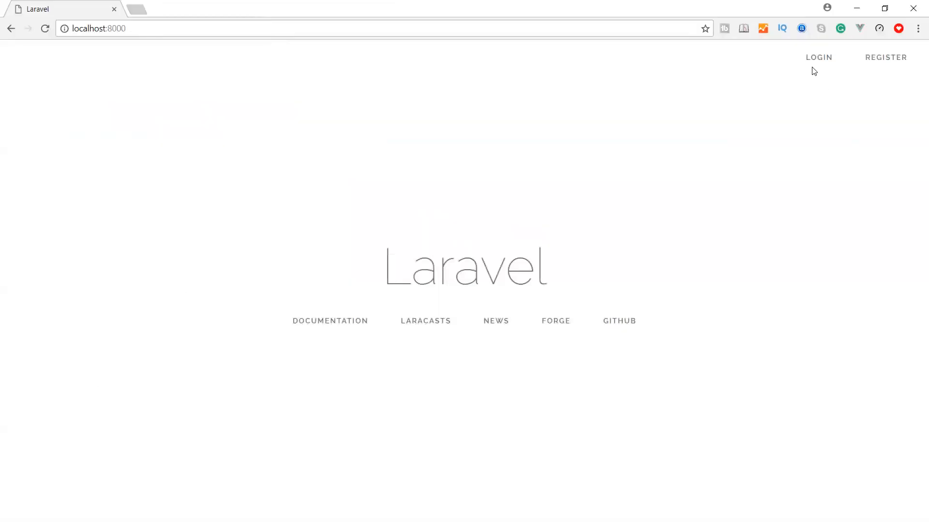
Visit the login and register pages, then return to the editor and load auth/register.blade.php.
click(820, 57)
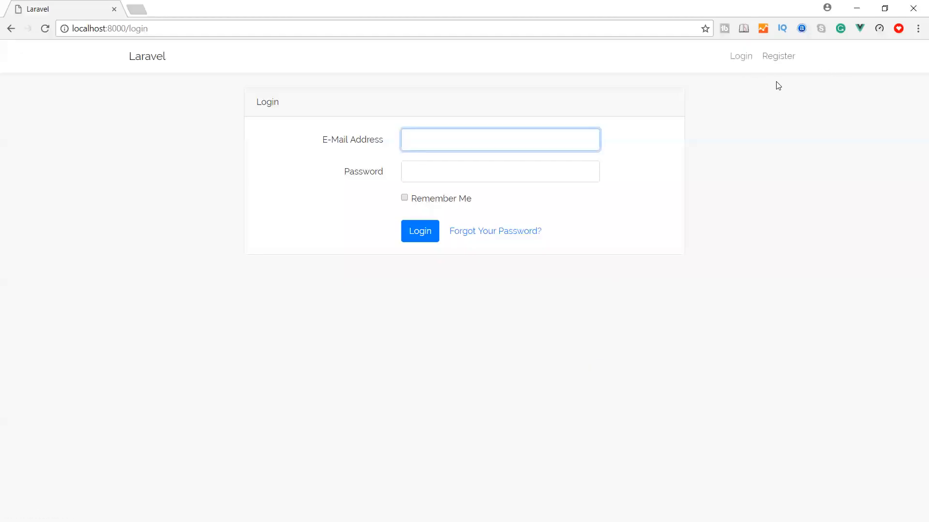
click(778, 56)
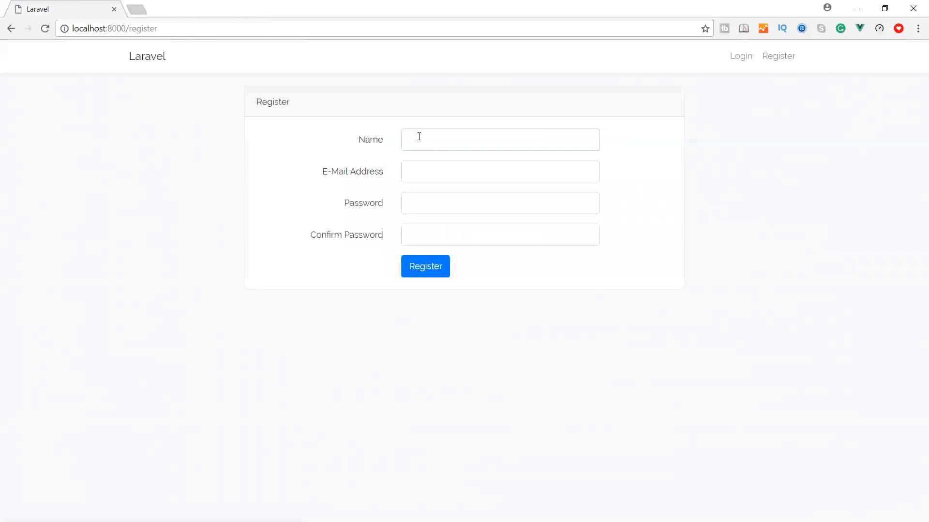
click(499, 202)
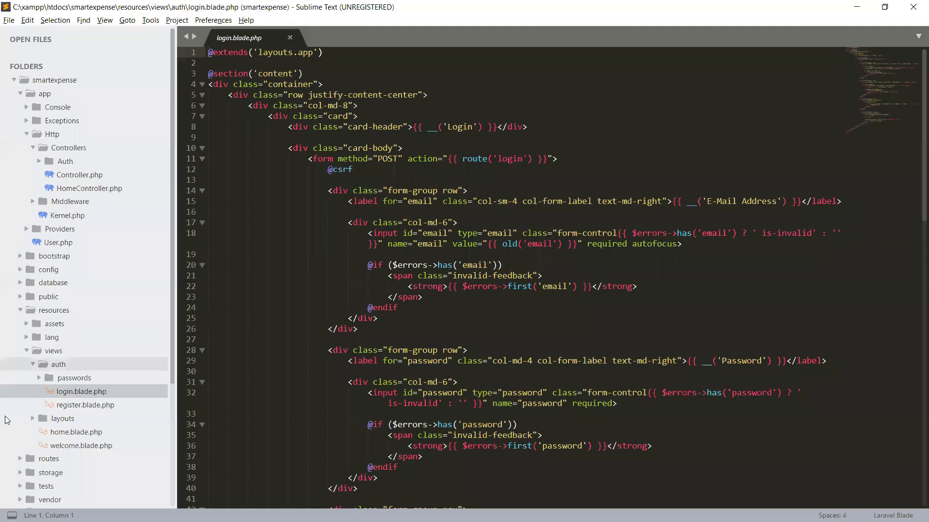
click(84, 405)
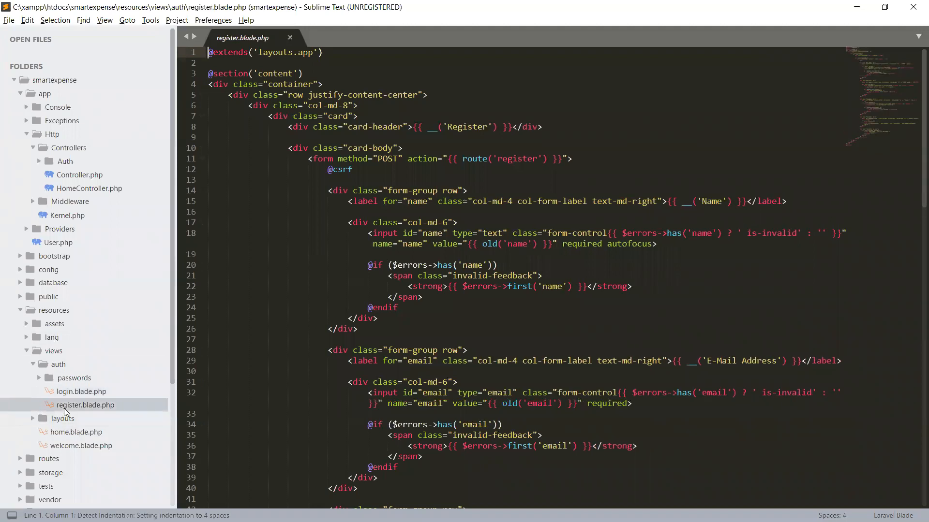